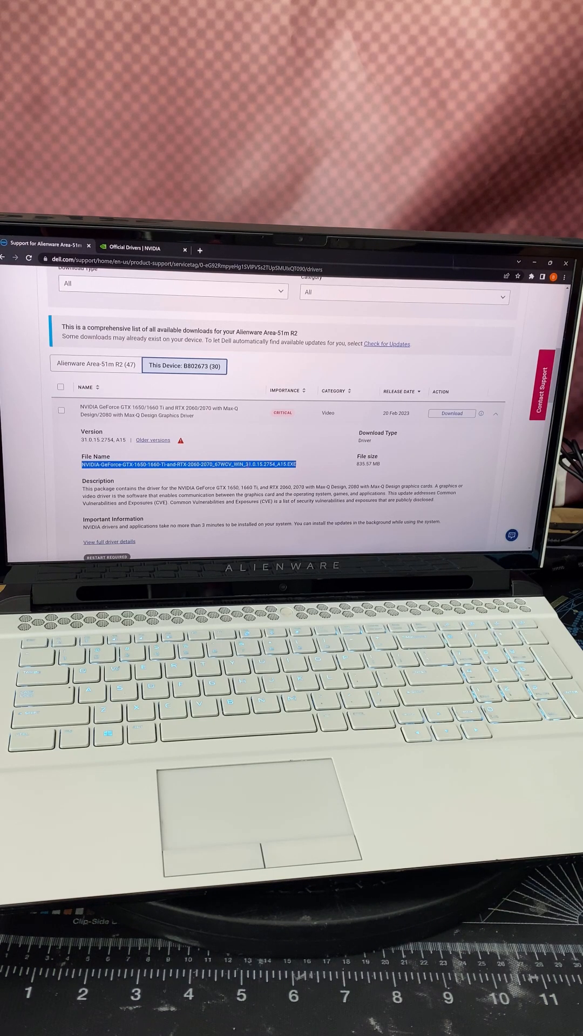
Search NVIDIA downloads for the RTX 20 Series notebook Game Ready Driver on Windows 11.
{"action": "left_click", "coordinate": [131, 249]}
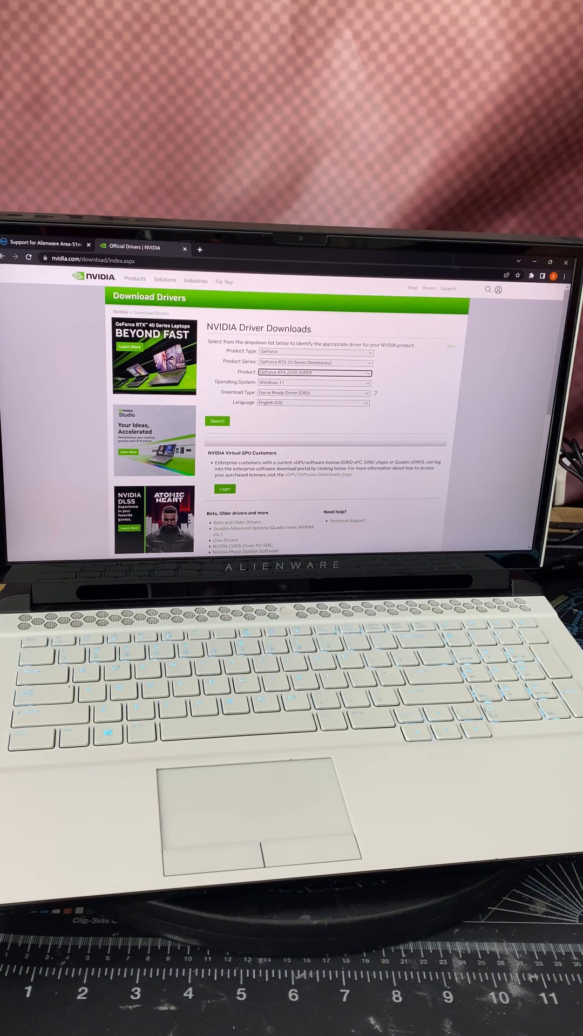
{"action": "left_click", "coordinate": [217, 421]}
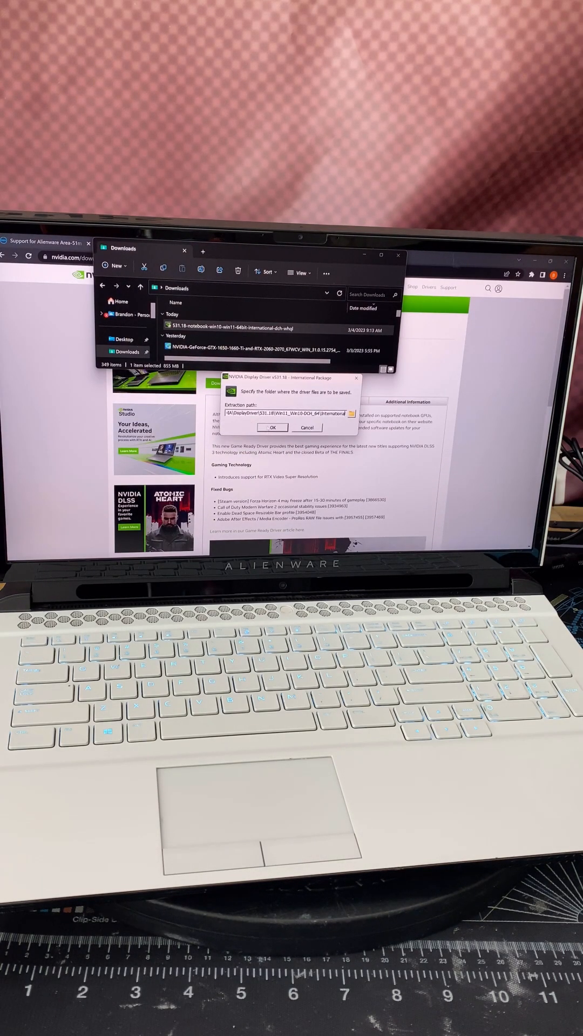
Extract the 531.18 driver package to the suggested folder.
{"action": "left_click", "coordinate": [272, 428]}
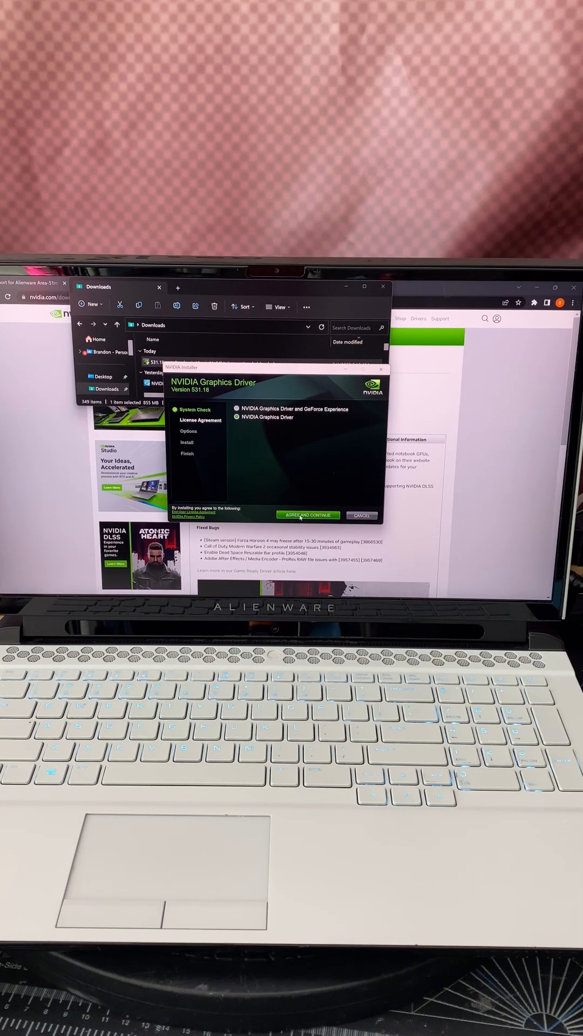
Accept the NVIDIA license agreement after the system check passes.
{"action": "left_click", "coordinate": [308, 515]}
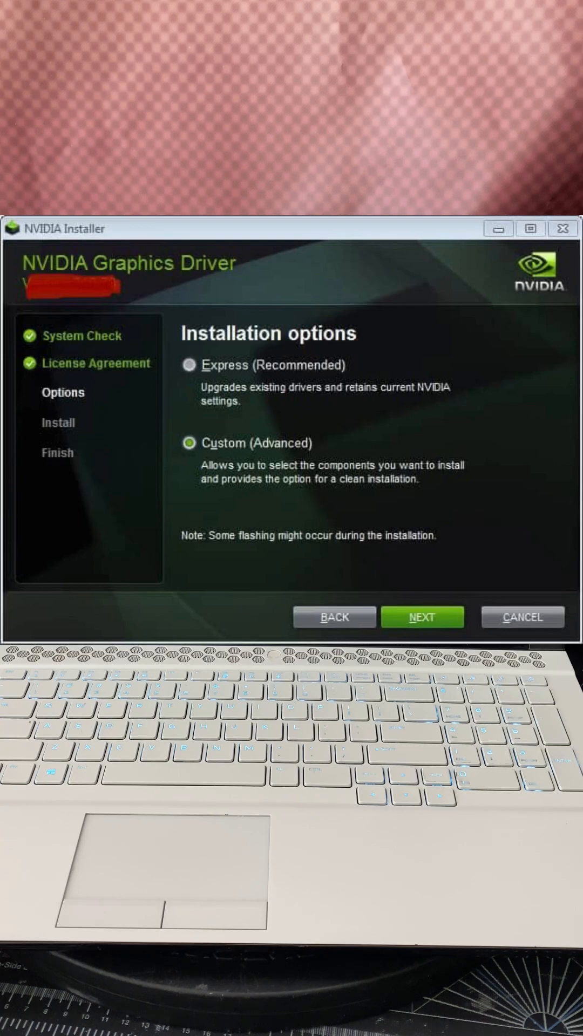
Choose Custom (Advanced) with a clean installation of all components and start installing.
{"action": "left_click", "coordinate": [421, 616]}
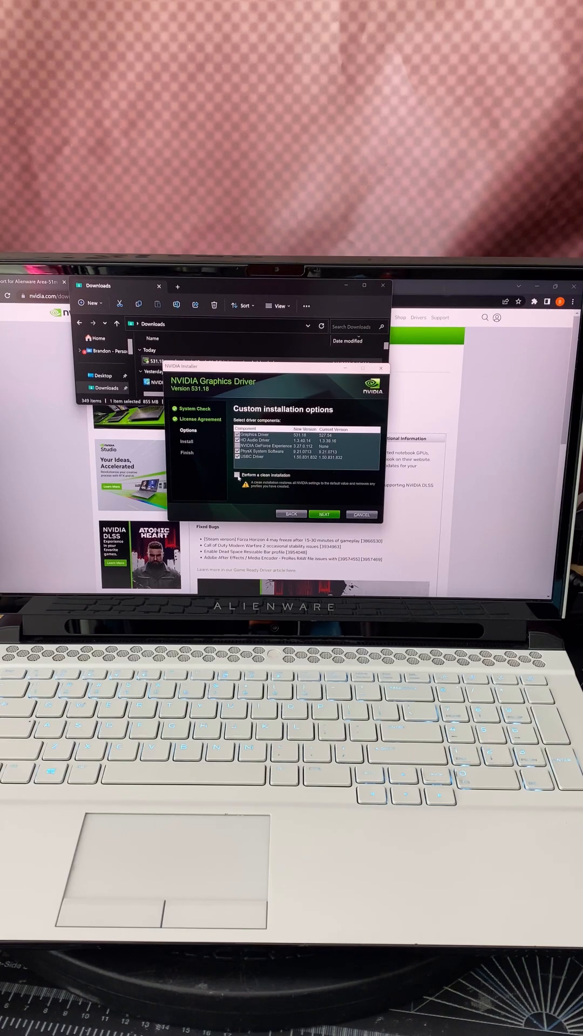
{"action": "left_click", "coordinate": [238, 475]}
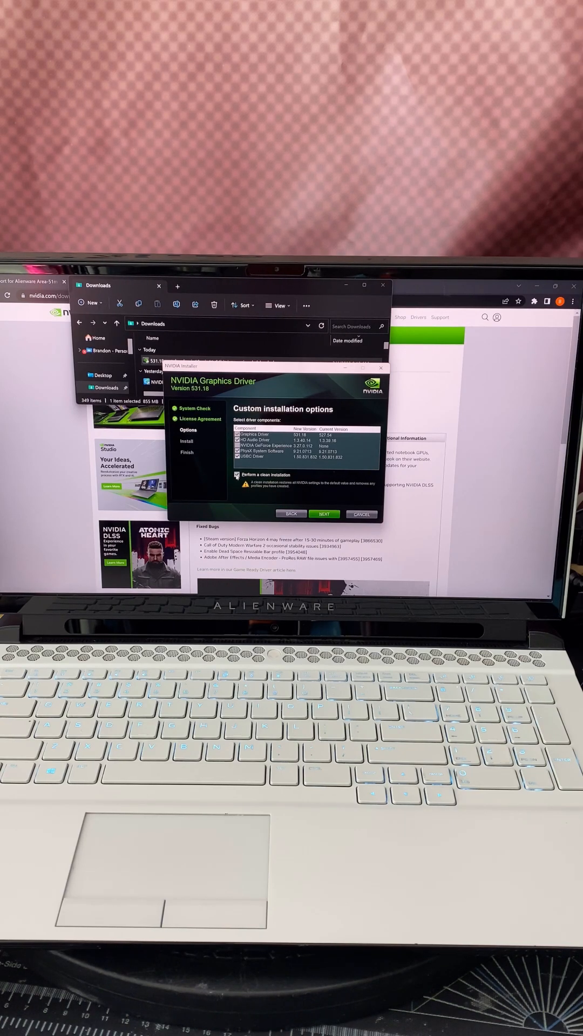
{"action": "left_click", "coordinate": [324, 514]}
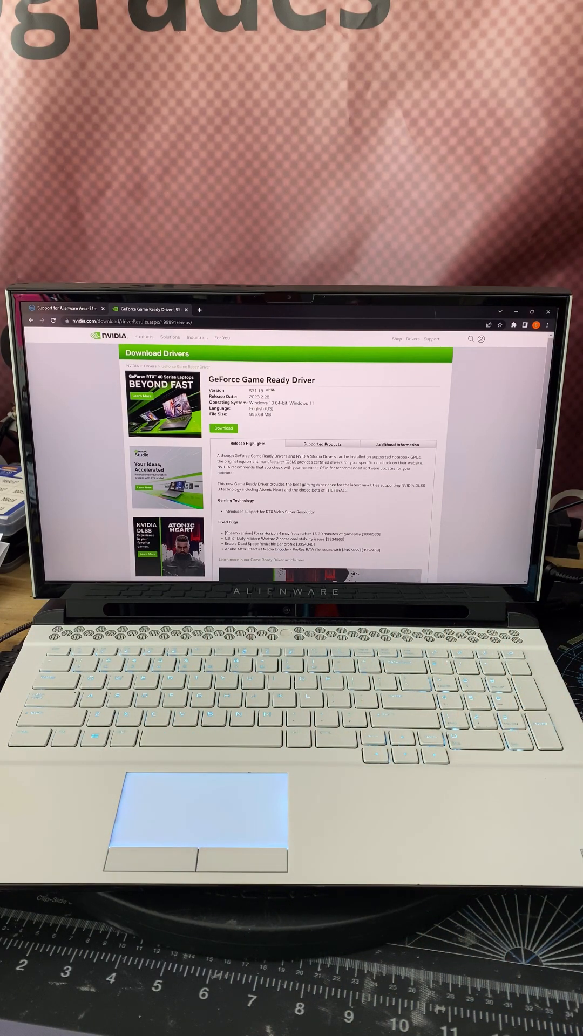
Restart the laptop from the Start quick menu so the driver takes effect.
{"action": "right_click", "coordinate": [212, 573]}
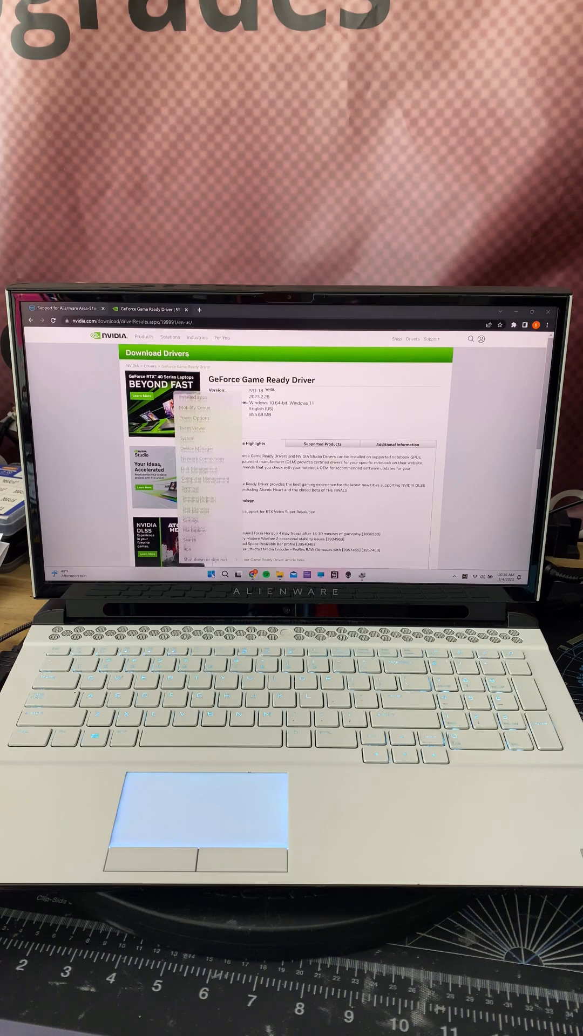
{"action": "left_click", "coordinate": [209, 549]}
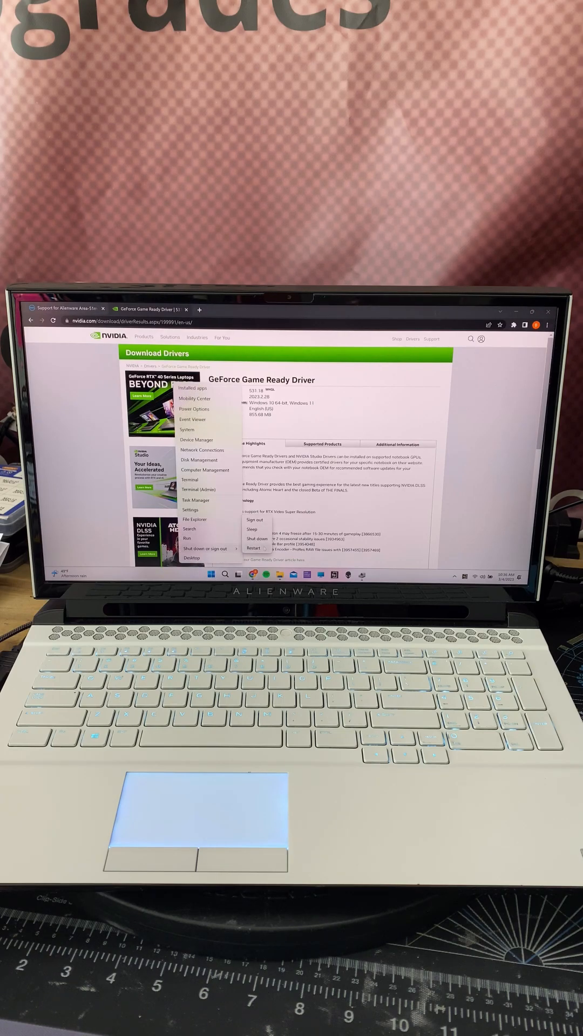
{"action": "left_click", "coordinate": [254, 548]}
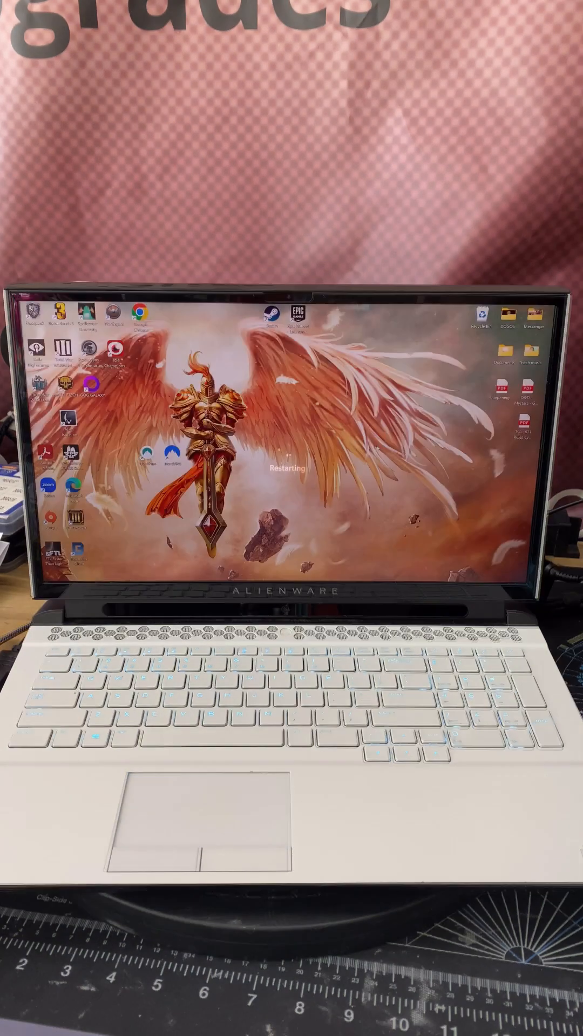